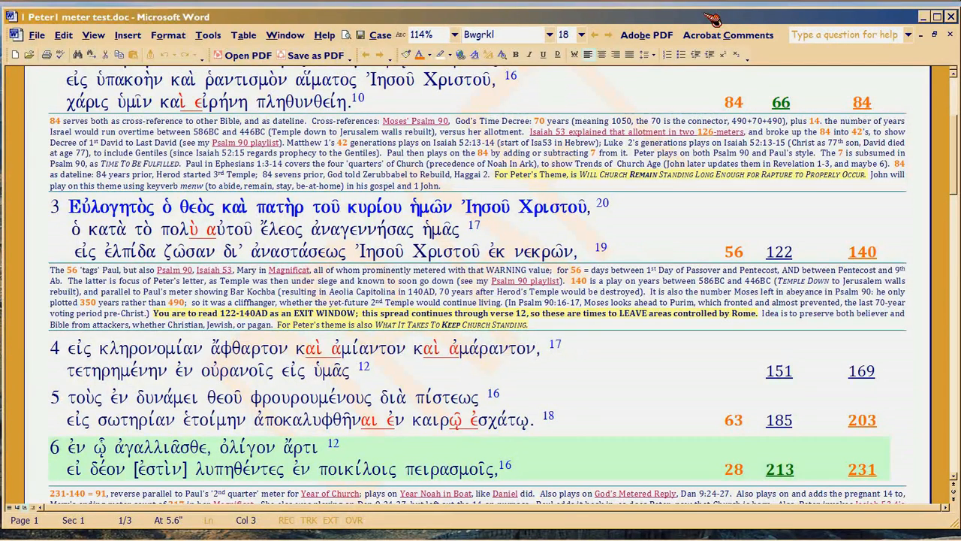
# - Select verse 4's first line from εἰς κληρονομίαν nearly to its last word
pyautogui.moveTo(68, 347); pyautogui.dragTo(507, 348)
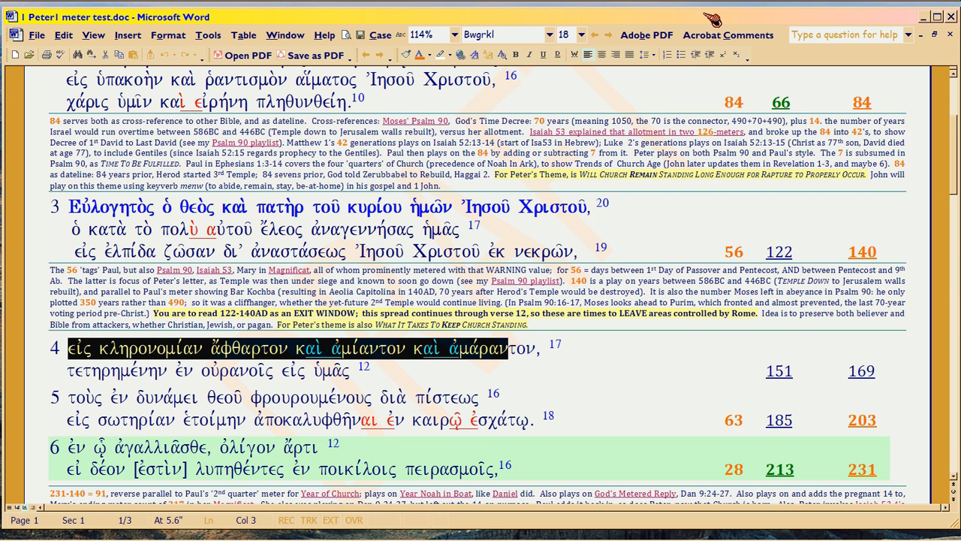
pyautogui.moveTo(396, 362)
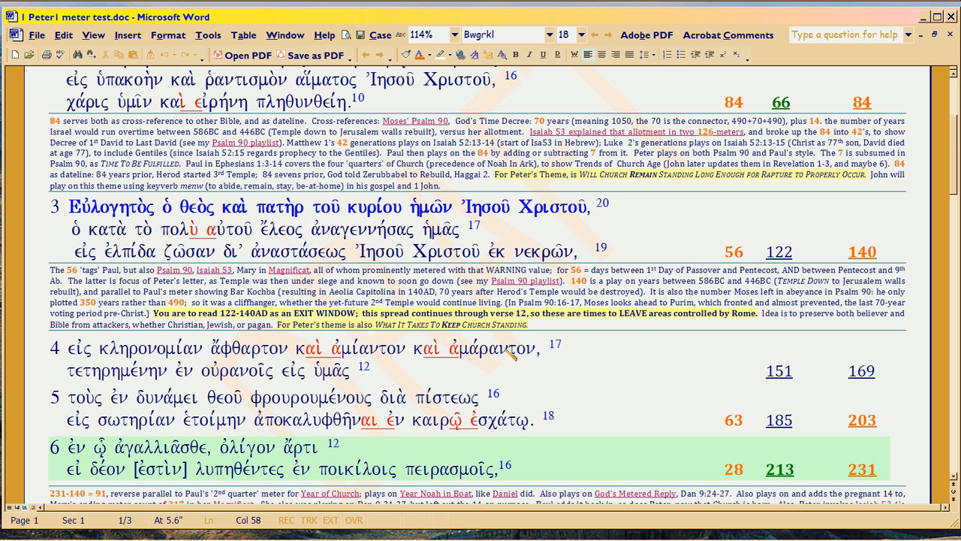
pyautogui.doubleClick(490, 348)
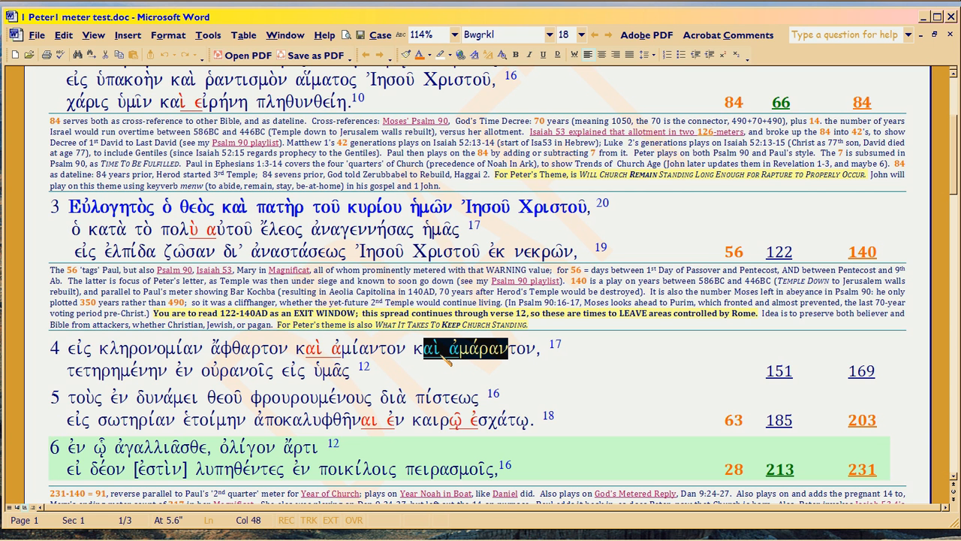
pyautogui.moveTo(411, 358)
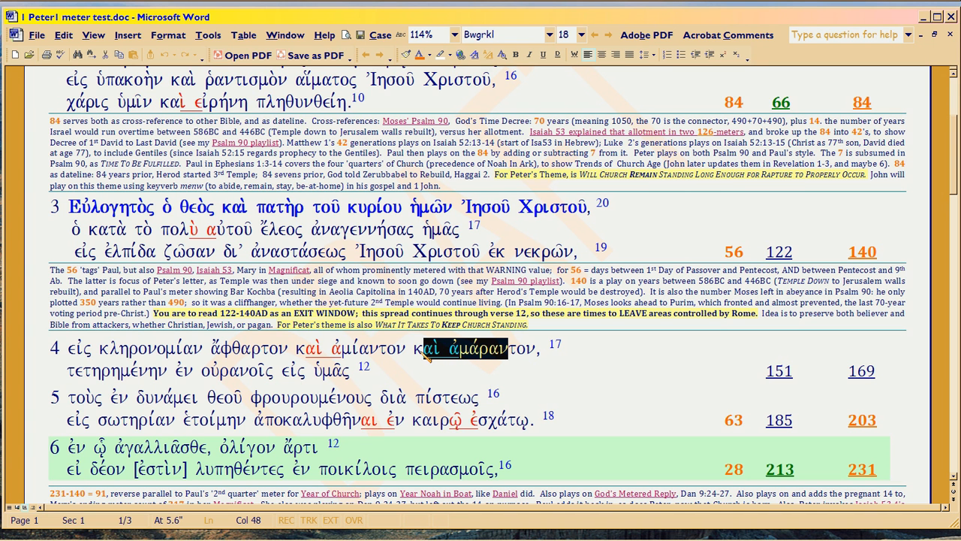
pyautogui.click(419, 348)
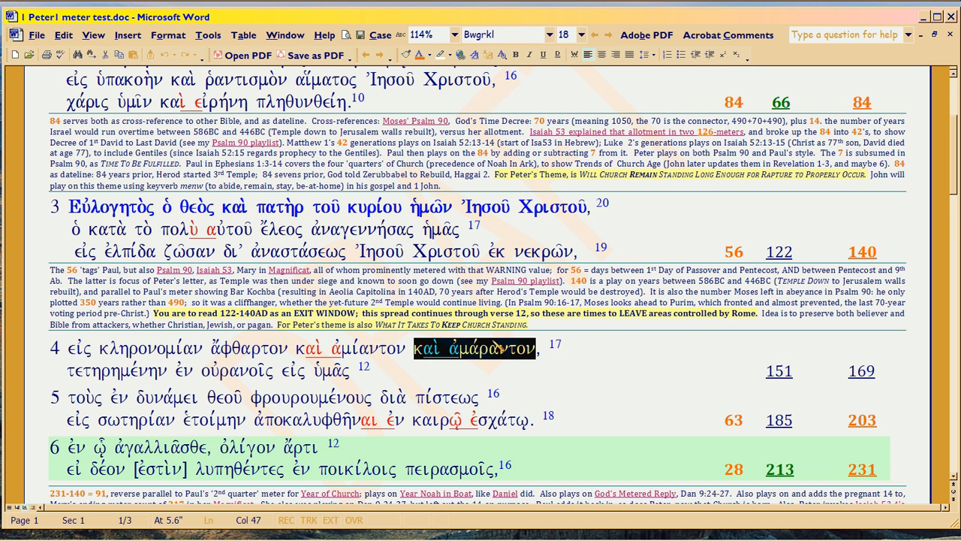
pyautogui.moveTo(536, 360)
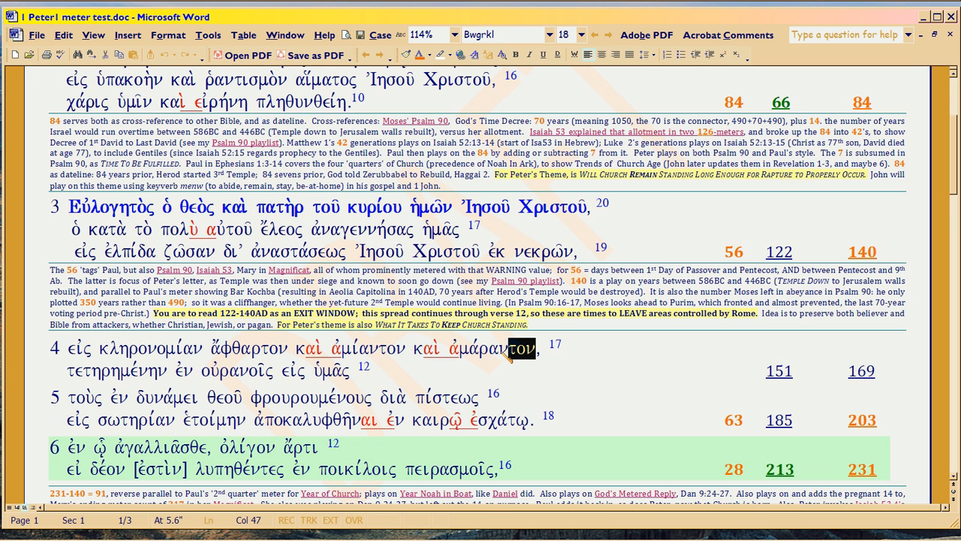
pyautogui.moveTo(537, 349); pyautogui.dragTo(413, 348)
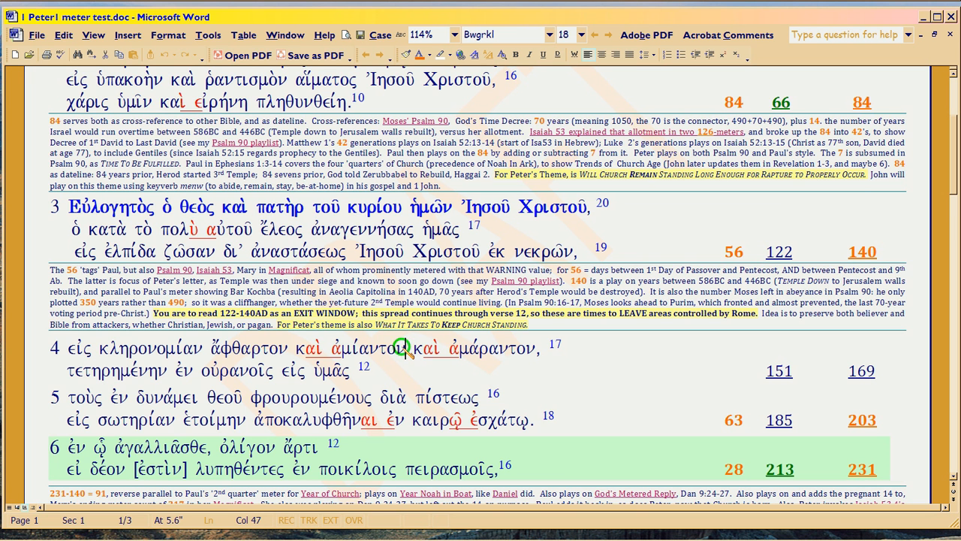
# - Select the phrase καὶ ἀμίαντον in verse 4's first line
pyautogui.doubleClick(383, 348)
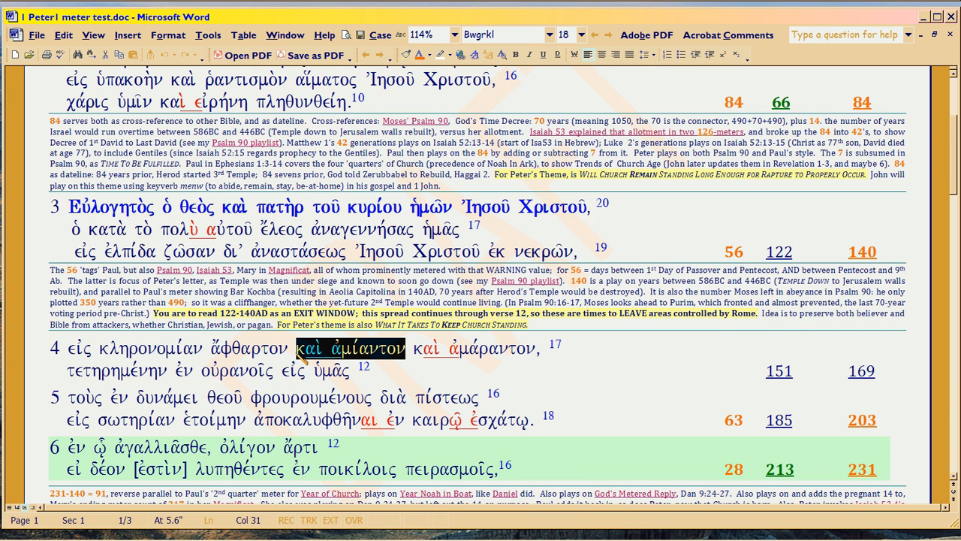
# - Clear the selection and select verse 4's whole first line through ἀμάραντον
pyautogui.click(417, 348)
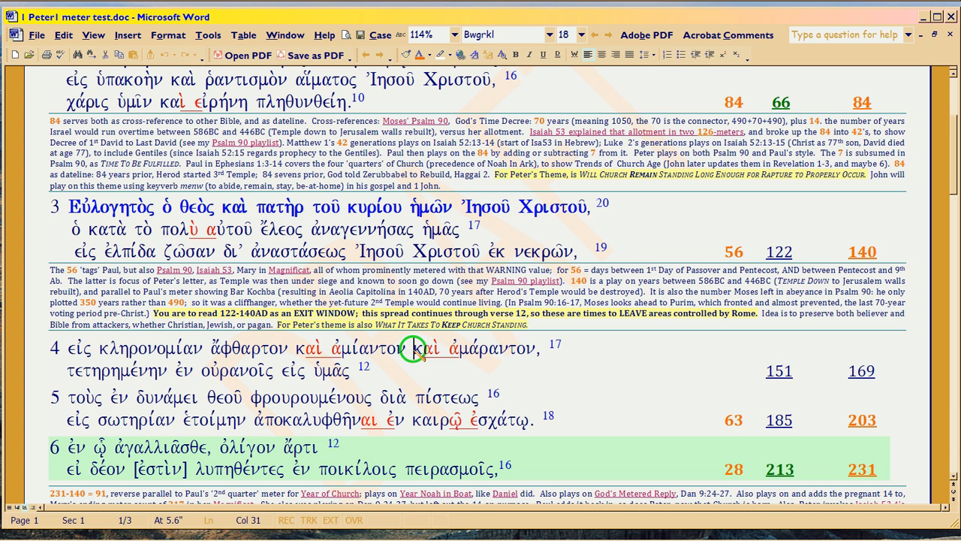
pyautogui.moveTo(411, 347); pyautogui.dragTo(540, 348)
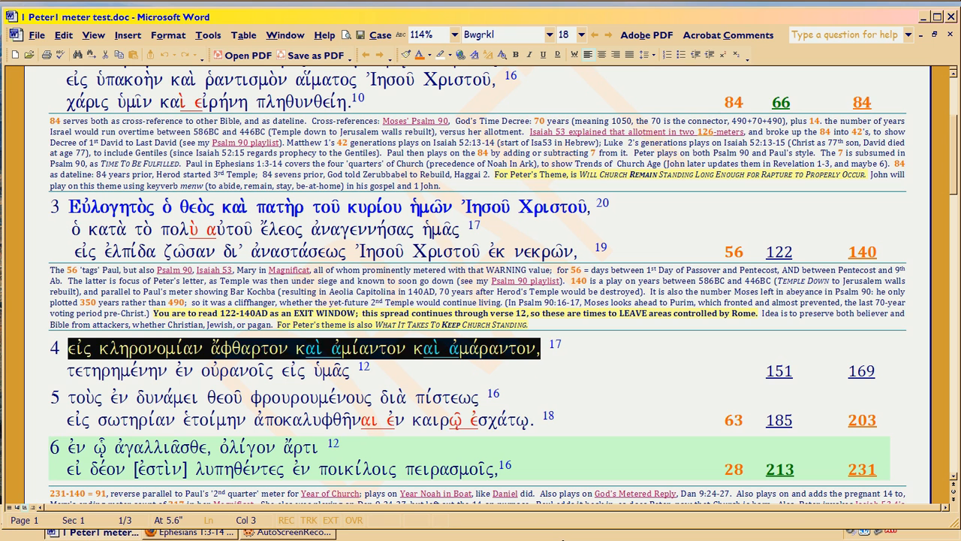
# - Place the cursor after ἀμάραντον at the end of verse 4's first line
pyautogui.click(526, 357)
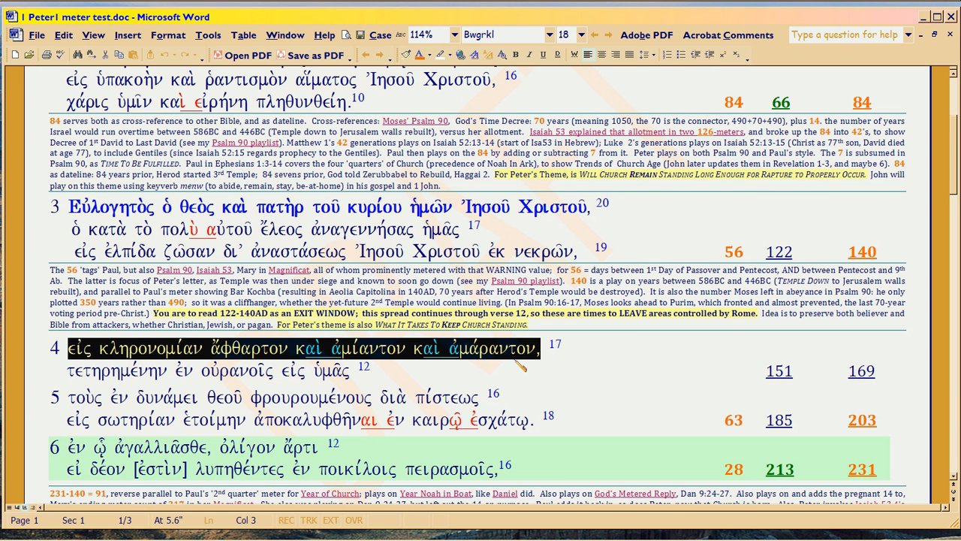
pyautogui.moveTo(515, 364)
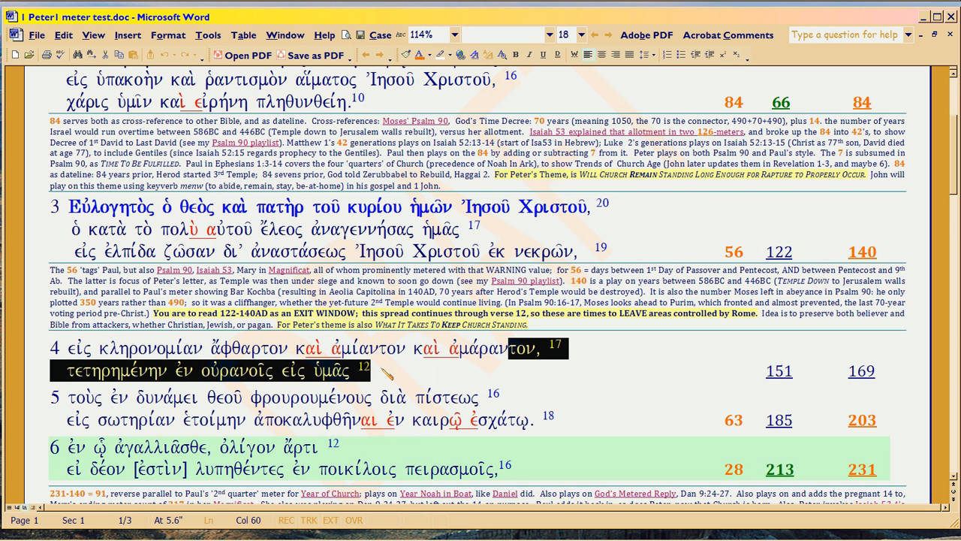
# - Clear the second-line highlight in verse 4, then select the word τετηρημένην
pyautogui.click(353, 370)
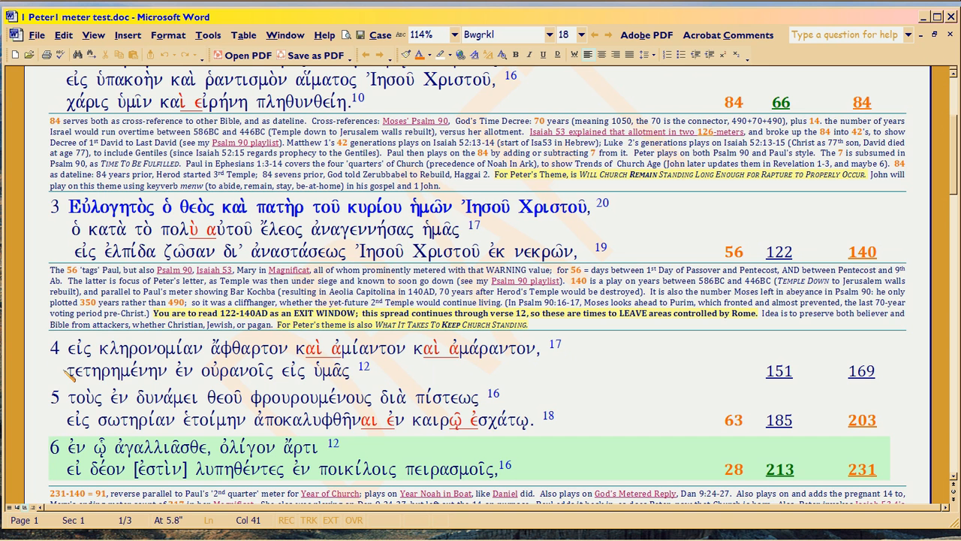
pyautogui.click(342, 370)
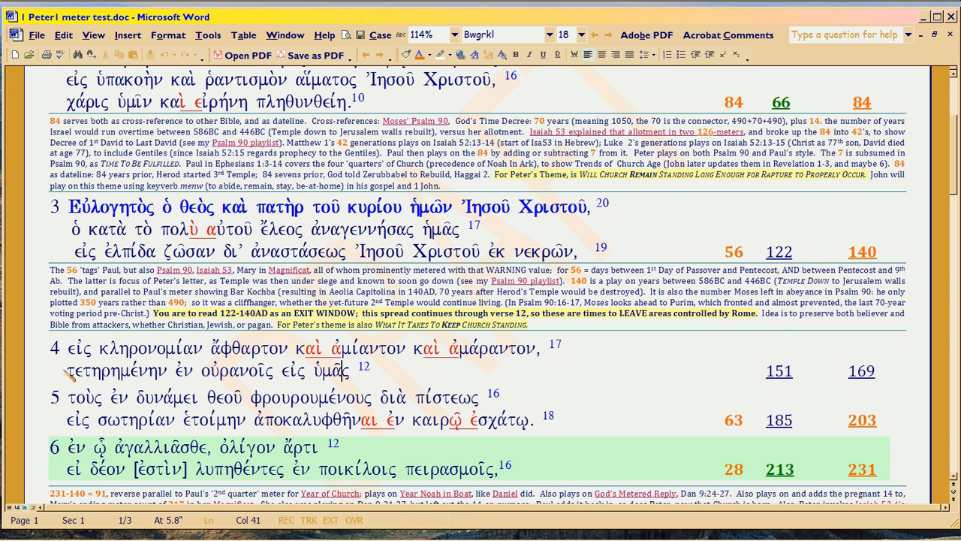
pyautogui.doubleClick(109, 370)
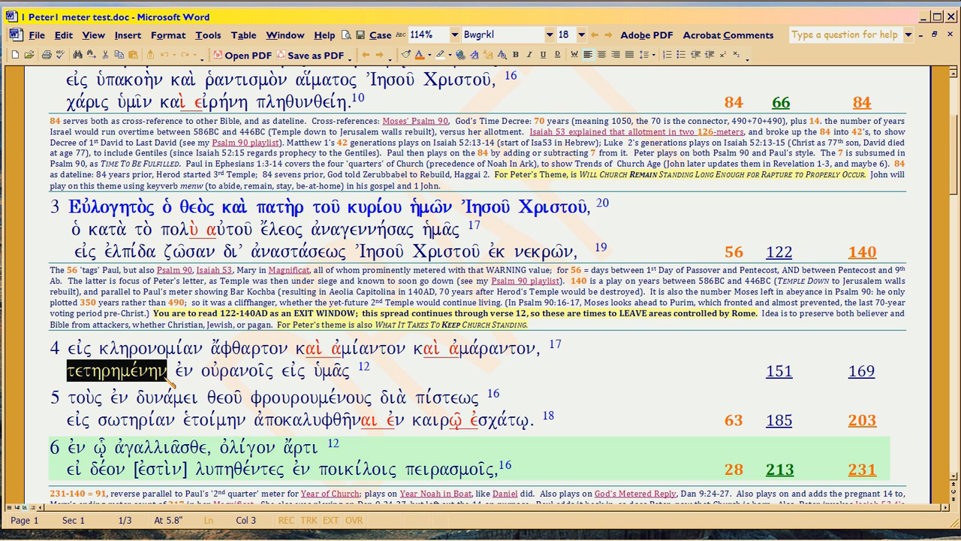
pyautogui.moveTo(844, 383)
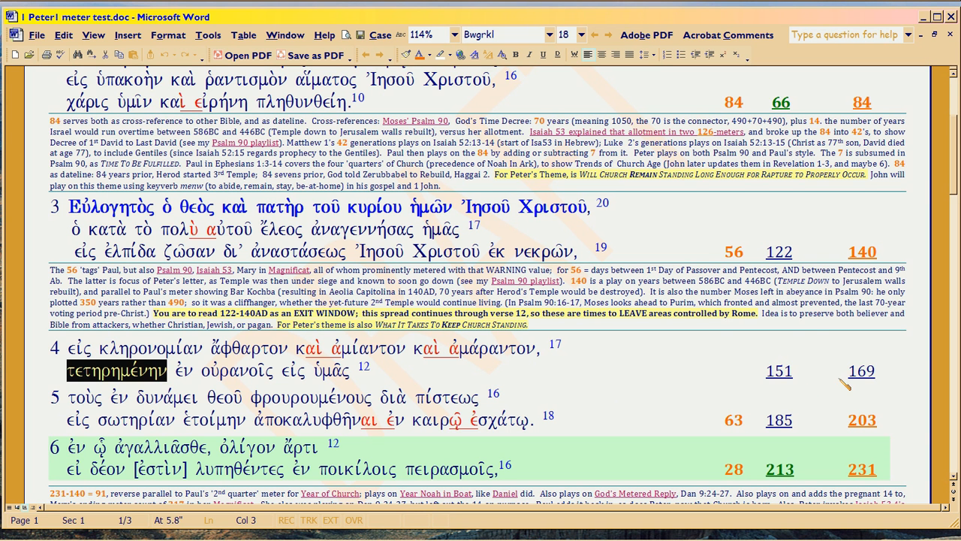
pyautogui.moveTo(861, 371)
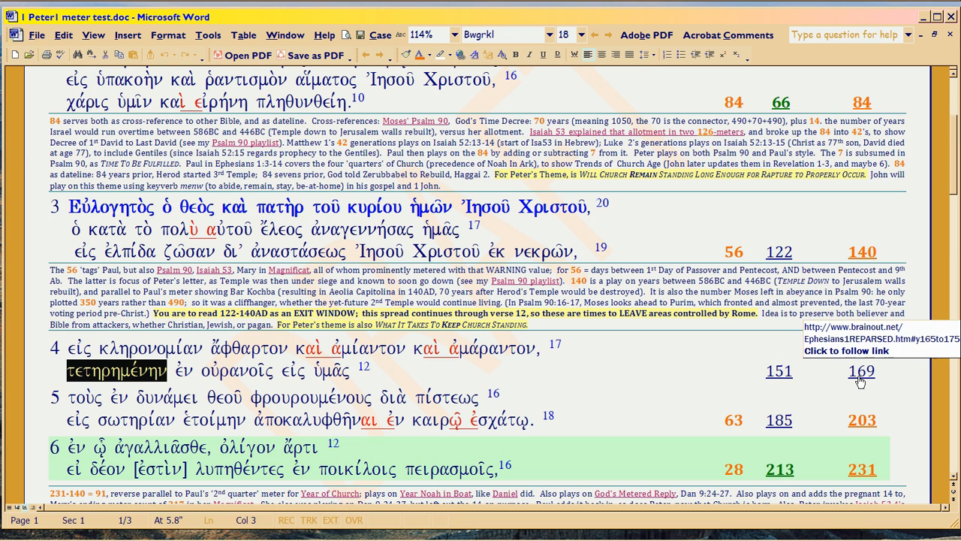
pyautogui.moveTo(488, 391)
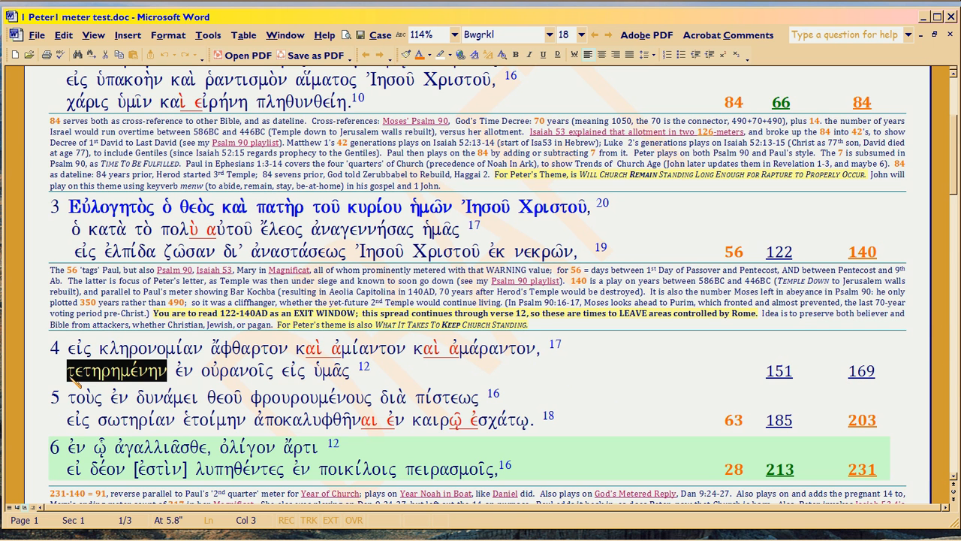
pyautogui.moveTo(173, 383)
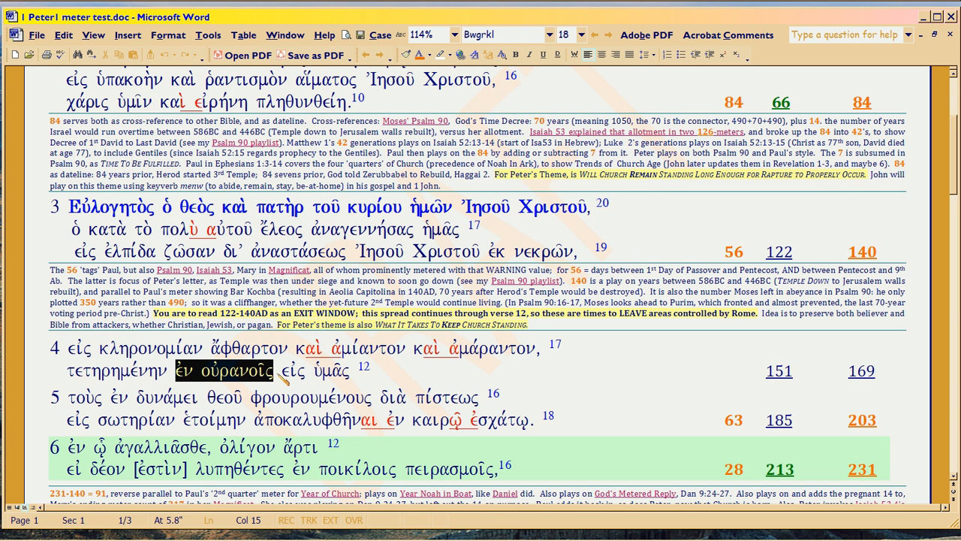
# - Mark ἐν οὐρανοῖς εἰς ὑμᾶς, then τετηρημένην, then verse 4's whole second line
pyautogui.moveTo(272, 370); pyautogui.dragTo(345, 369)
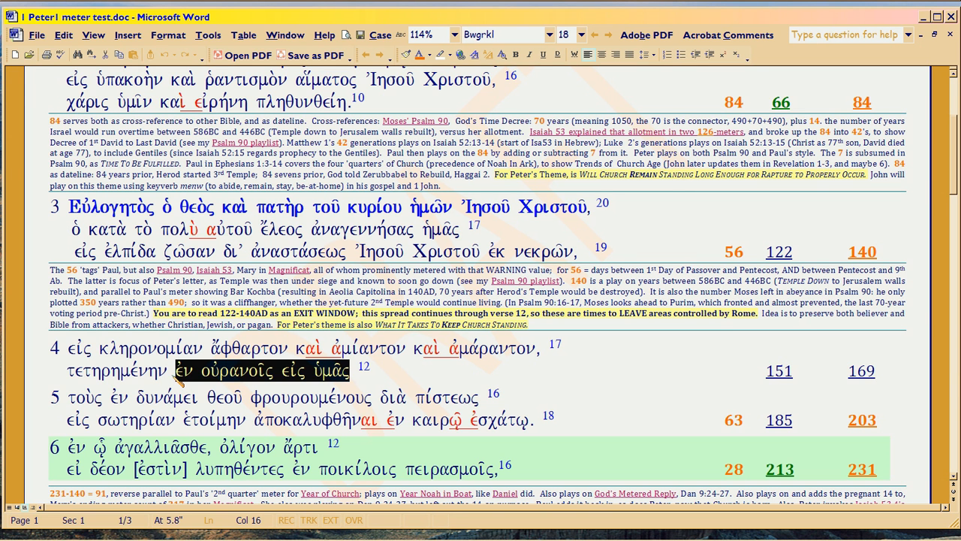
pyautogui.doubleClick(118, 370)
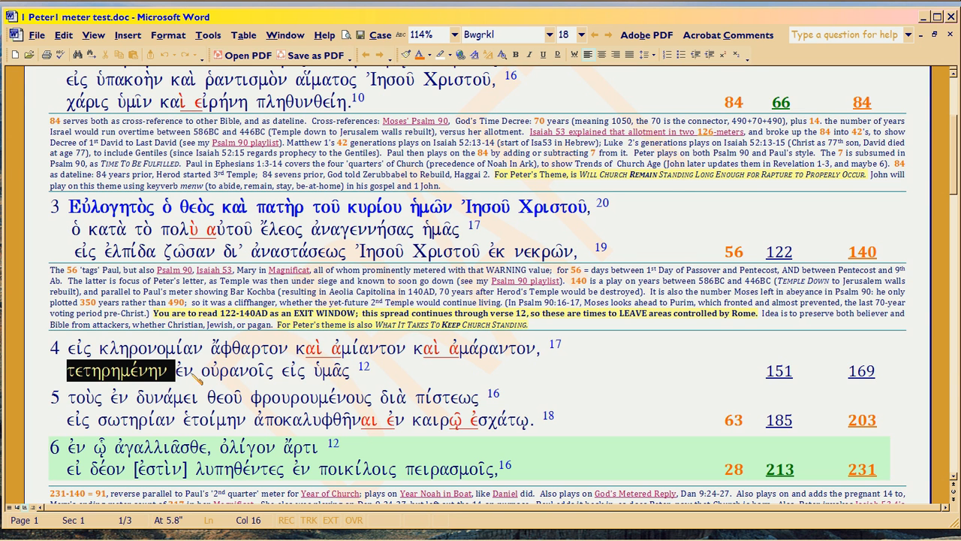
pyautogui.moveTo(175, 371); pyautogui.dragTo(347, 371)
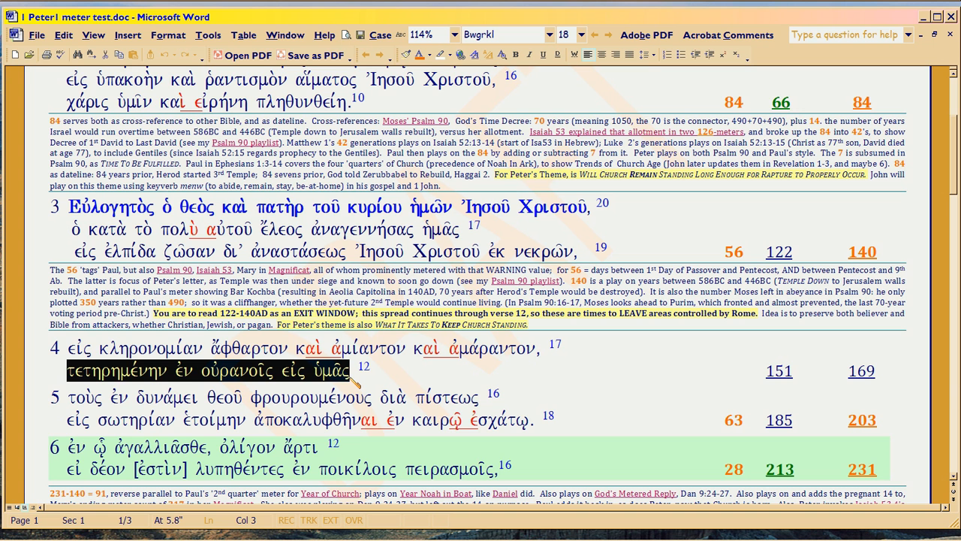
pyautogui.moveTo(175, 383)
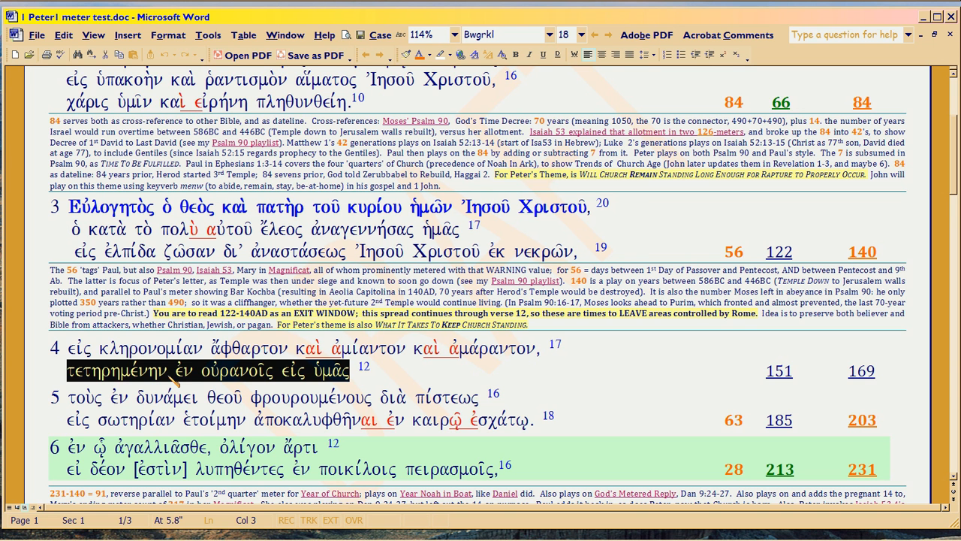
pyautogui.click(167, 370)
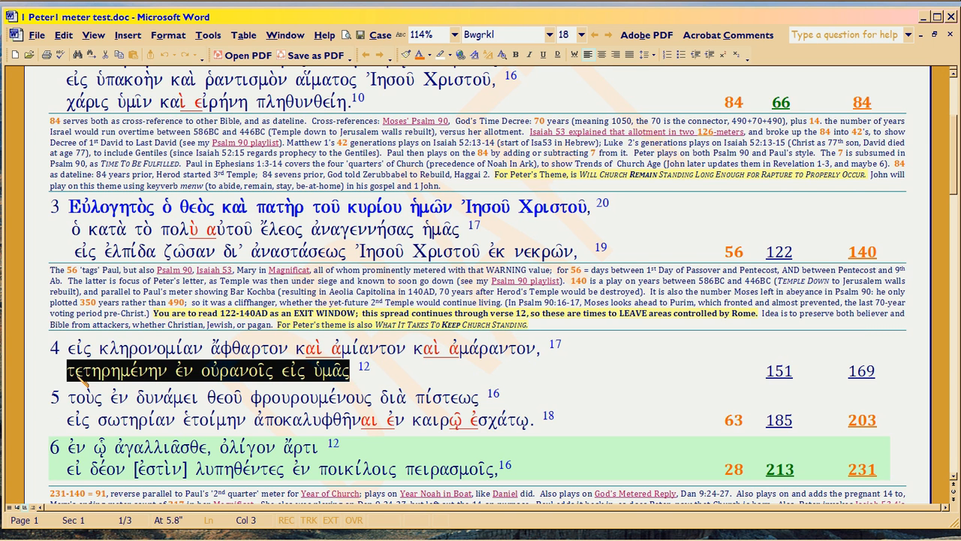
pyautogui.click(83, 370)
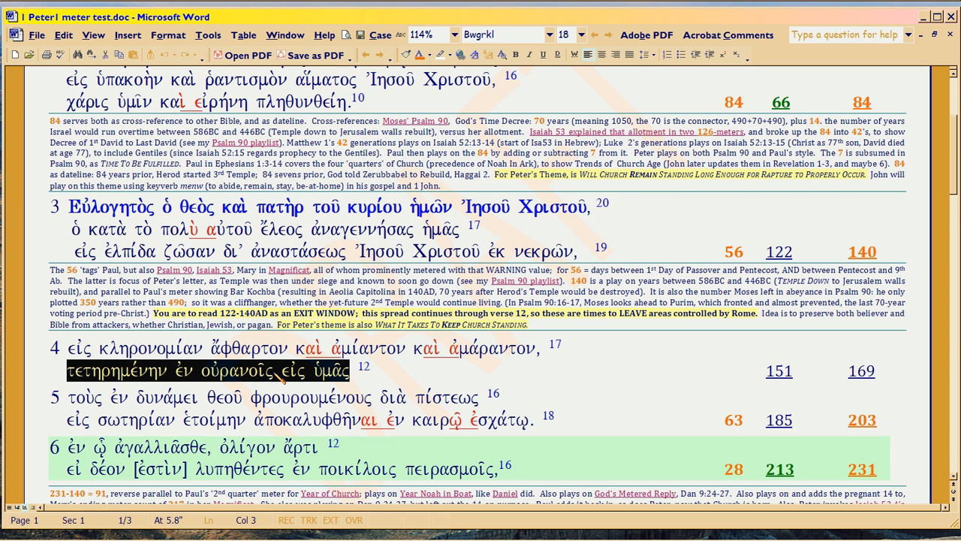
# - Briefly mark τετηρημένην ἐν οὐρανοῖς, then clear the marking from verse 4's second line
pyautogui.click(281, 371)
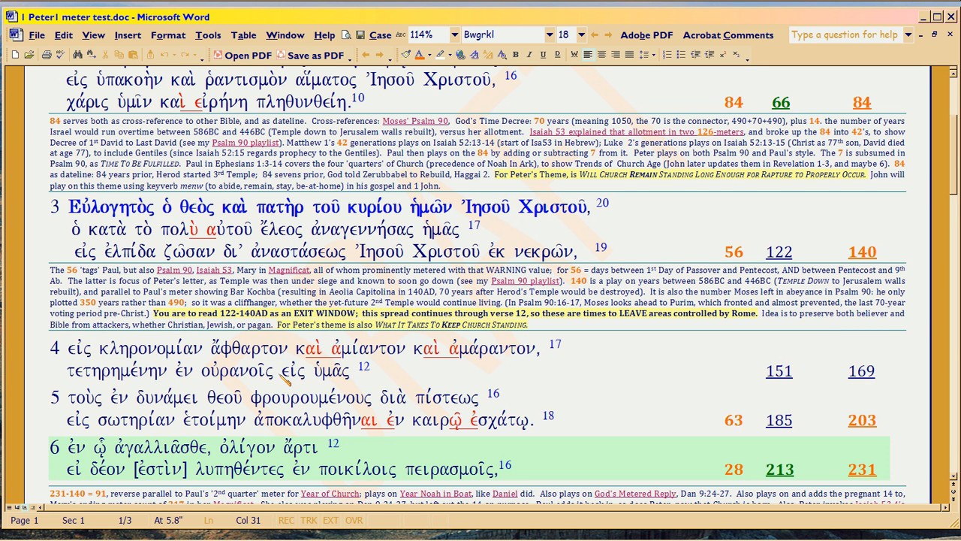
pyautogui.doubleClick(84, 370)
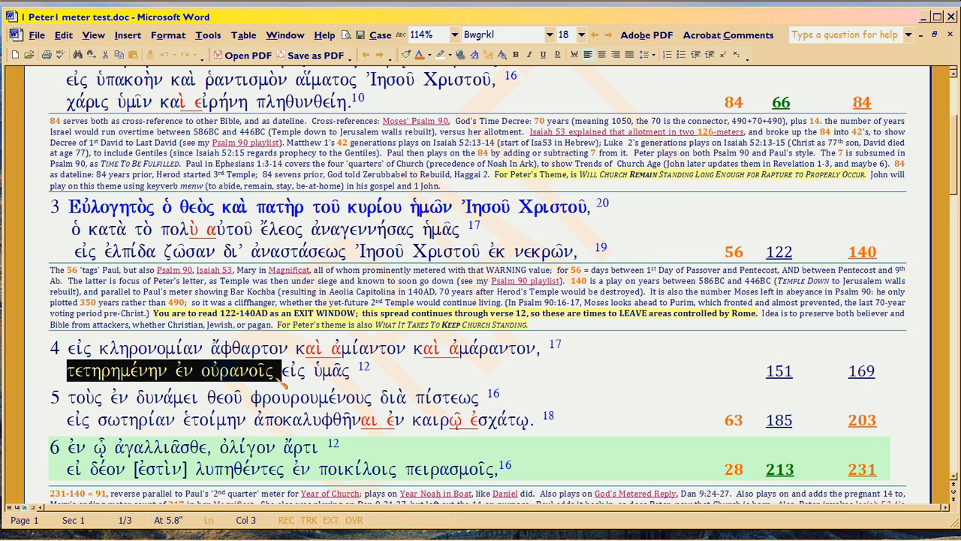
pyautogui.click(66, 371)
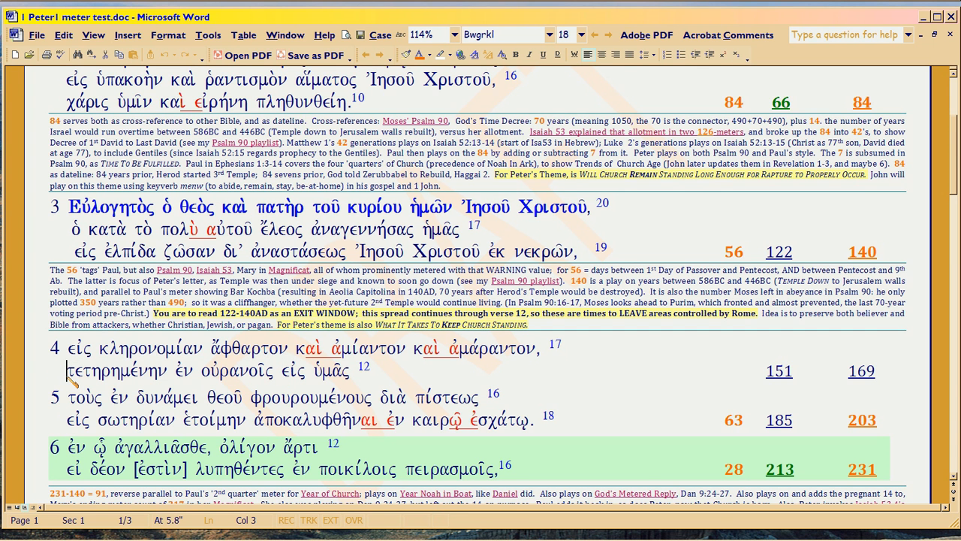
pyautogui.moveTo(63, 370); pyautogui.dragTo(254, 370)
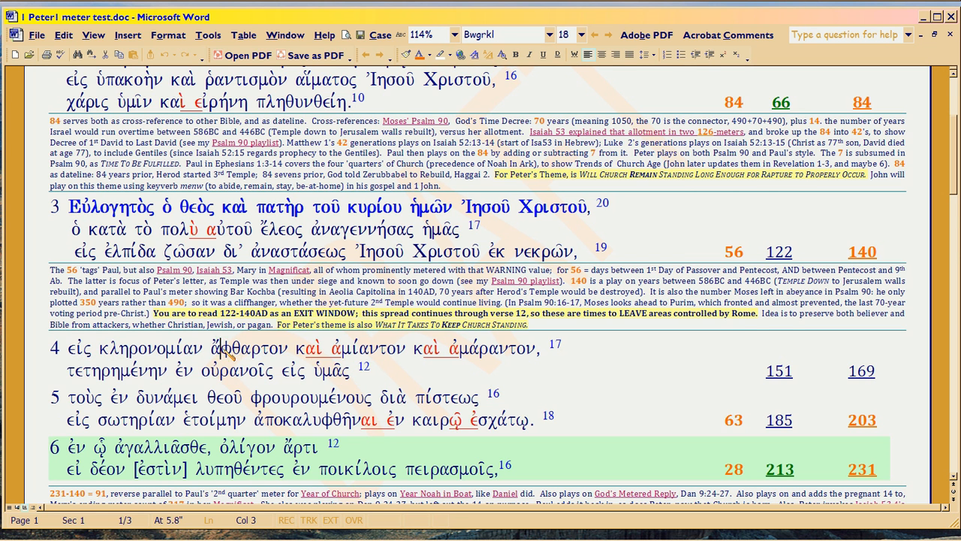
pyautogui.doubleClick(250, 348)
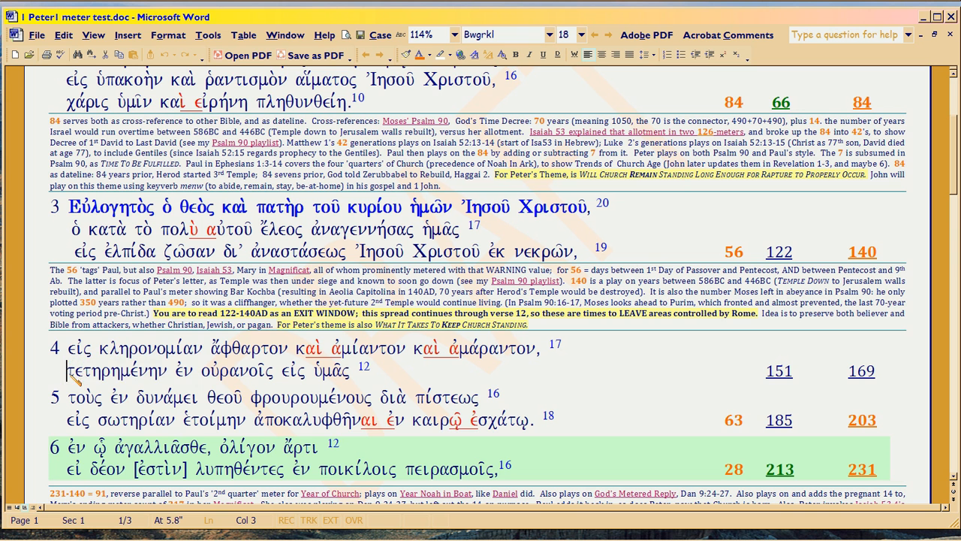
pyautogui.doubleClick(112, 371)
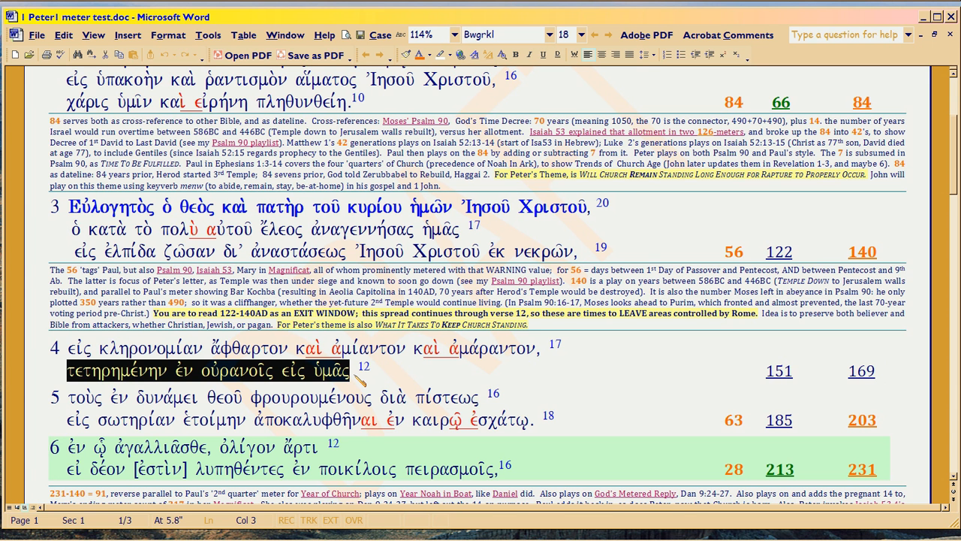
pyautogui.moveTo(334, 385)
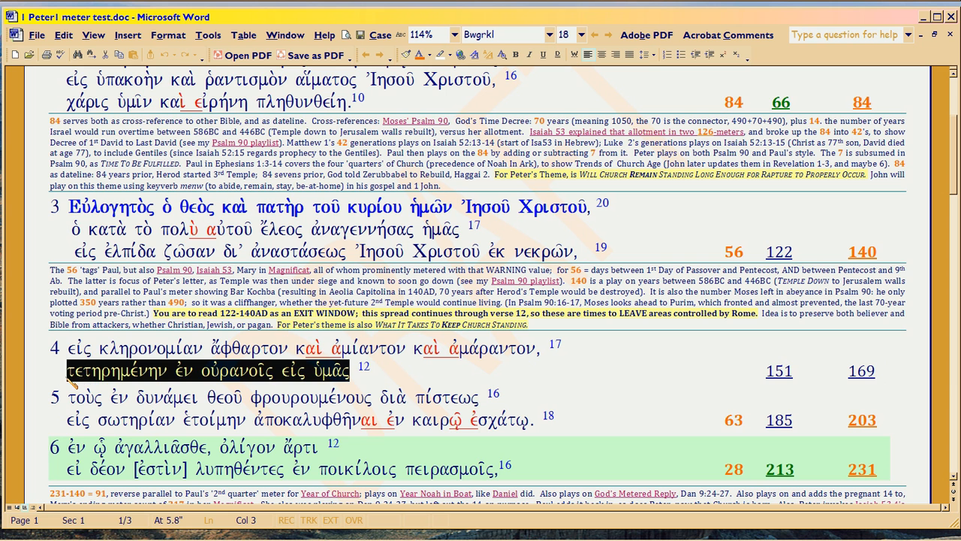
pyautogui.moveTo(356, 383)
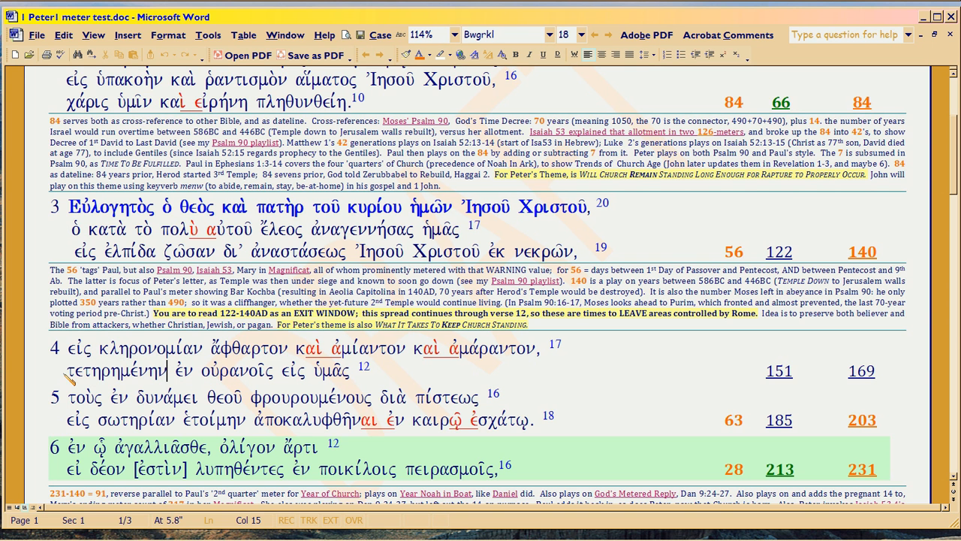
# - Clear the line highlight and mark only τετηρημένην ἐν at the line's start
pyautogui.doubleClick(116, 370)
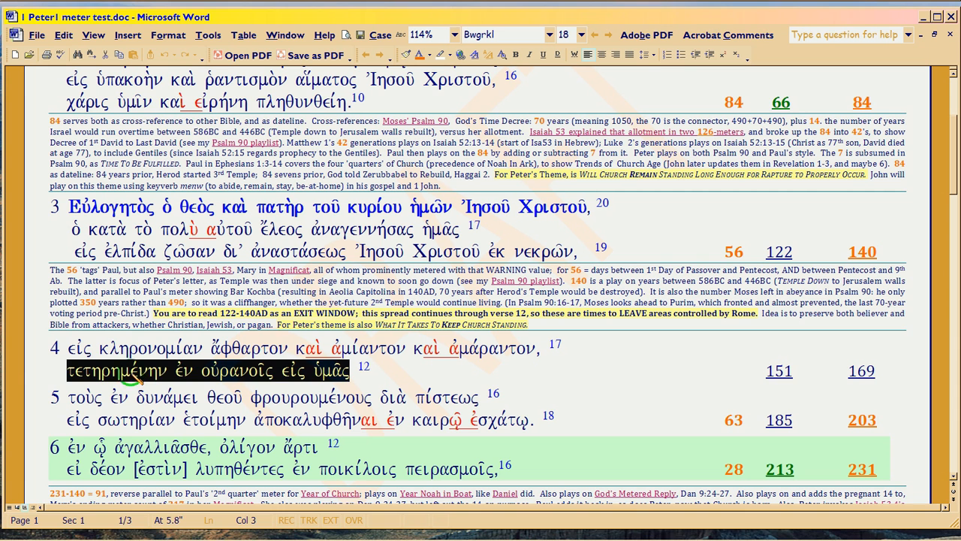
pyautogui.click(172, 370)
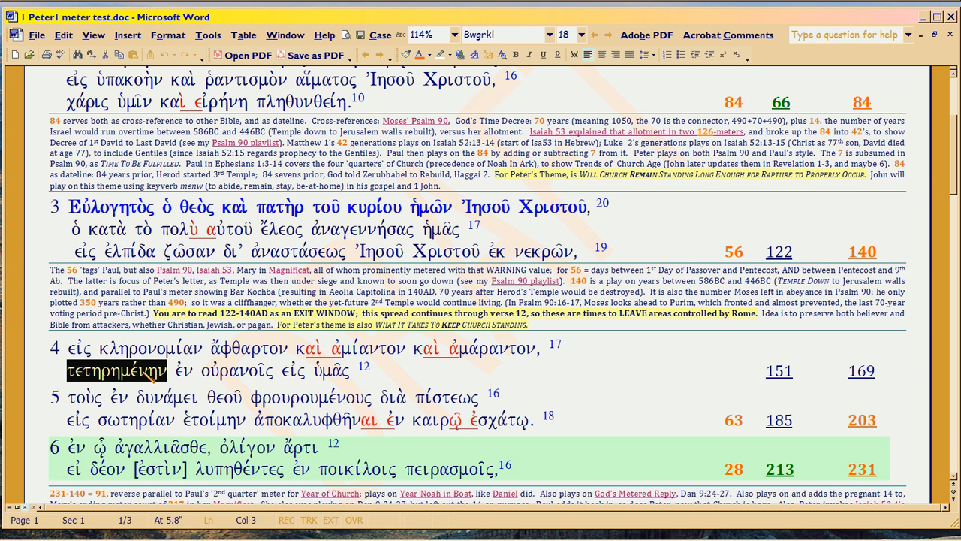
pyautogui.click(117, 369)
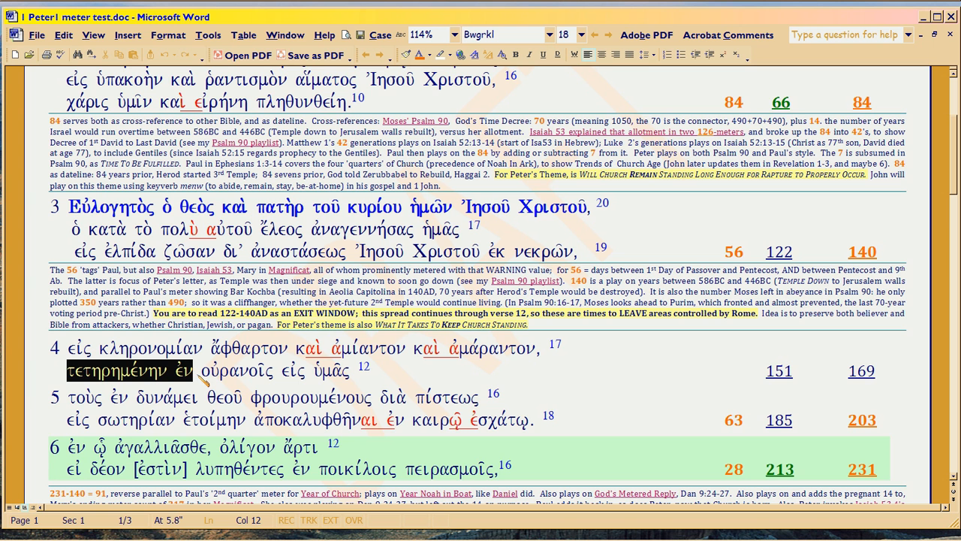
# - Re-highlight verse 4's second line, then mark from its start through τετηρημένην ἐν οὐρα-
pyautogui.moveTo(198, 370); pyautogui.dragTo(341, 370)
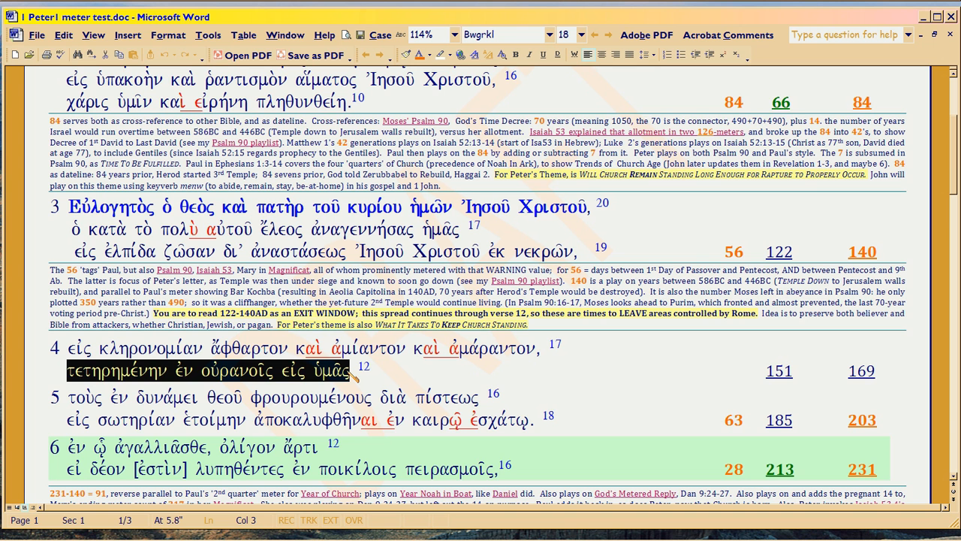
pyautogui.click(349, 370)
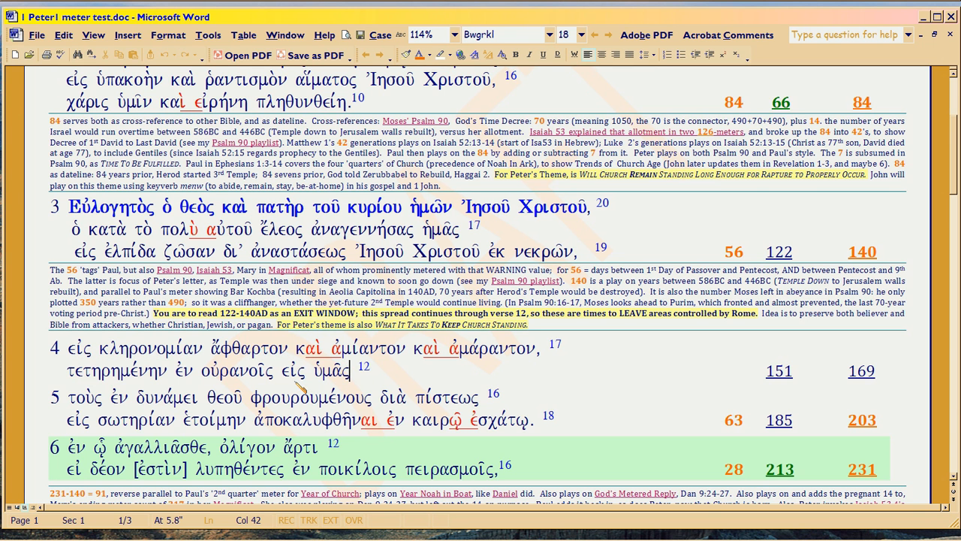
pyautogui.click(66, 373)
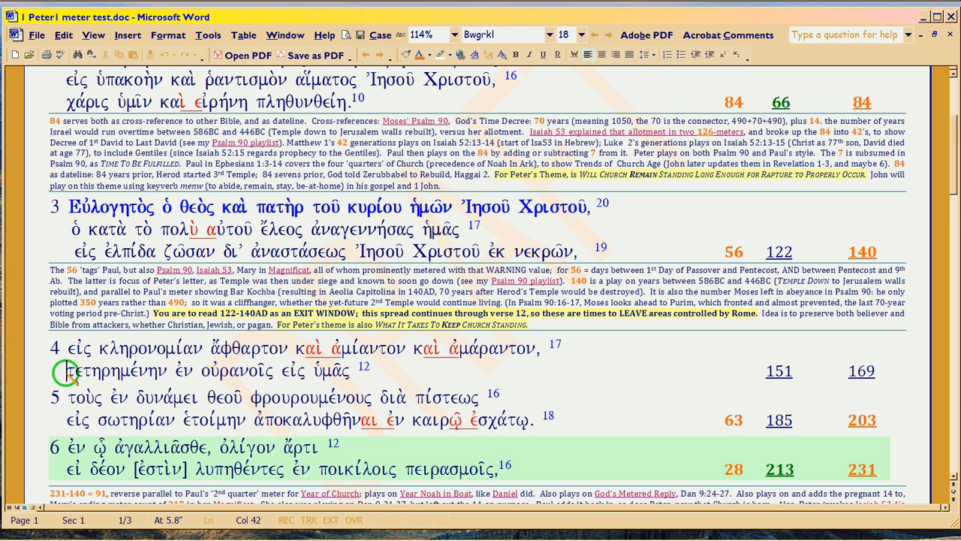
pyautogui.moveTo(66, 370); pyautogui.dragTo(347, 370)
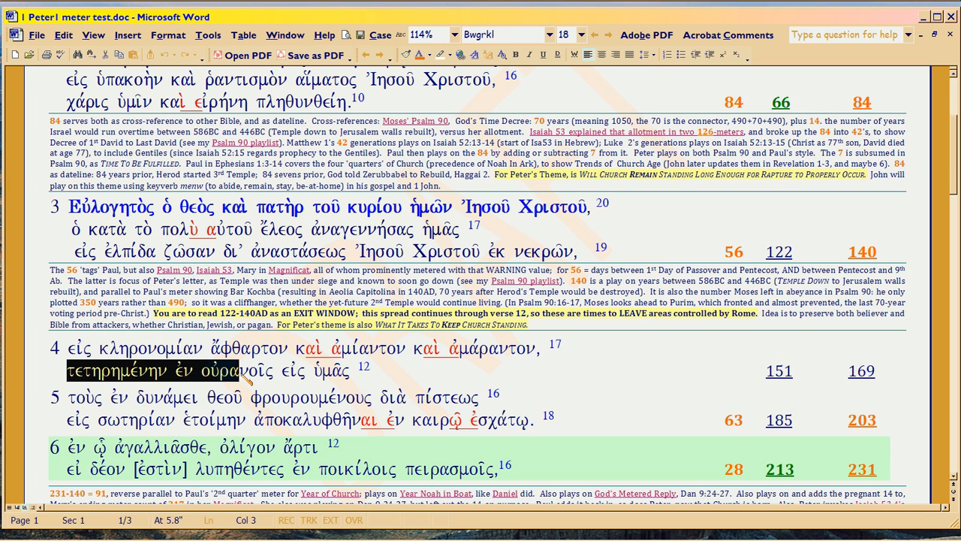
# - Highlight part of the line, then all of τετηρημένην ἐν οὐρανοῖς εἰς ὑμᾶς
pyautogui.moveTo(239, 370); pyautogui.dragTo(306, 370)
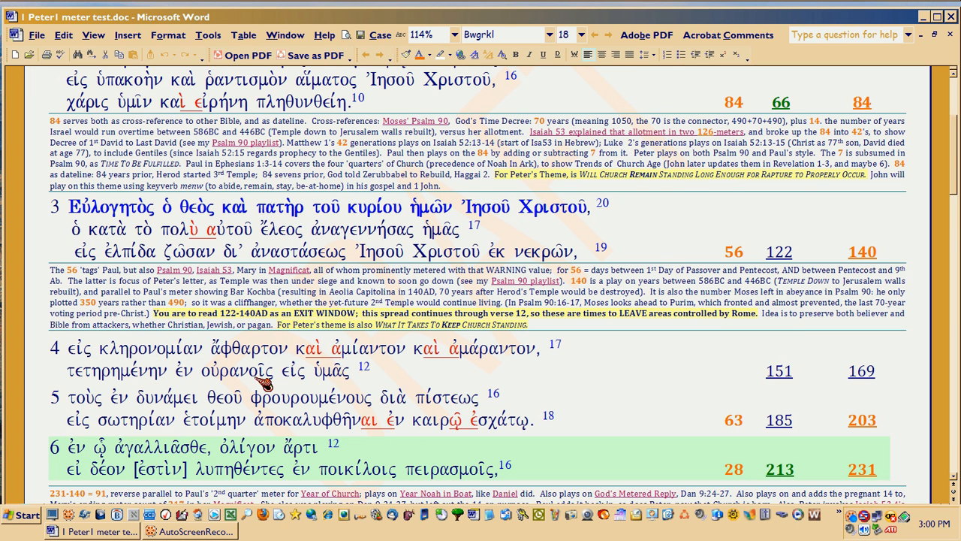
pyautogui.moveTo(66, 370); pyautogui.dragTo(347, 370)
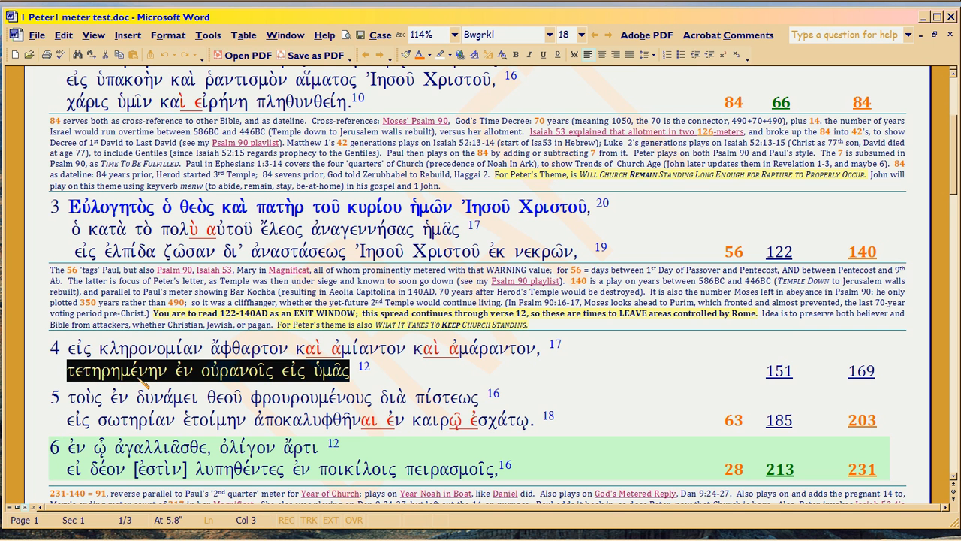